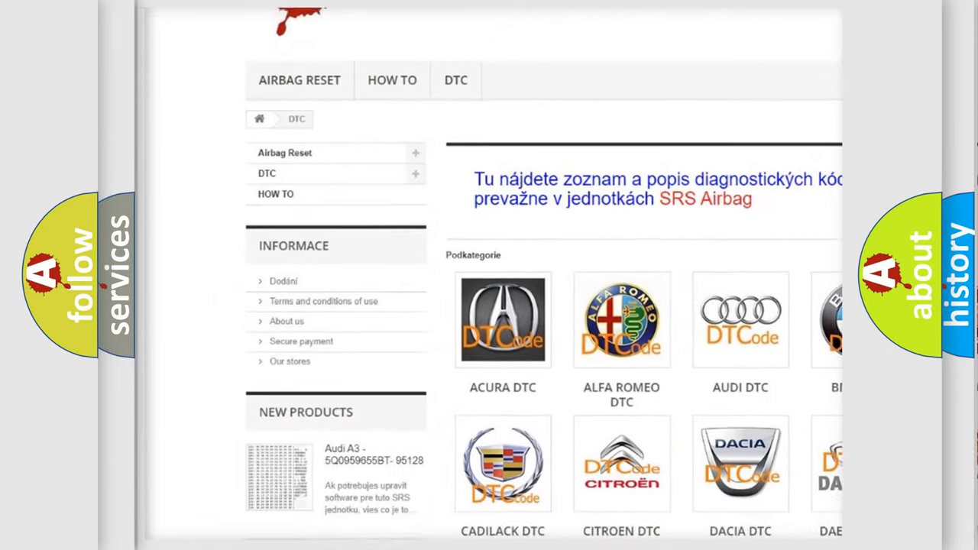
pyautogui.scroll(-3)
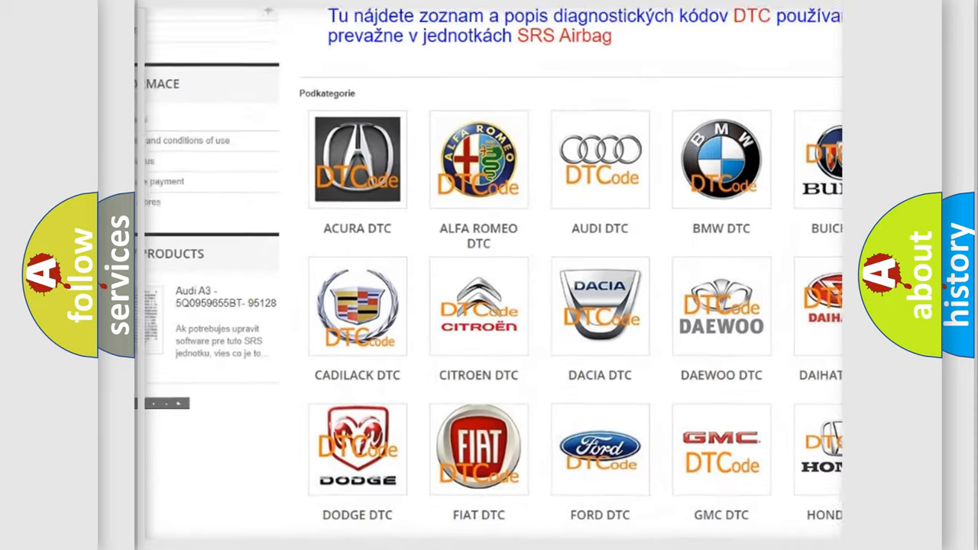
pyautogui.scroll(-3)
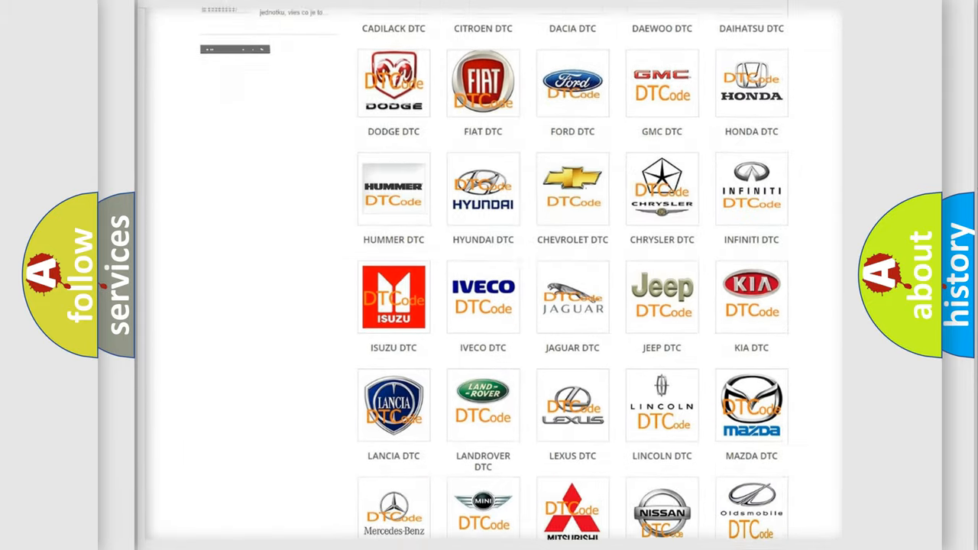
pyautogui.scroll(-3)
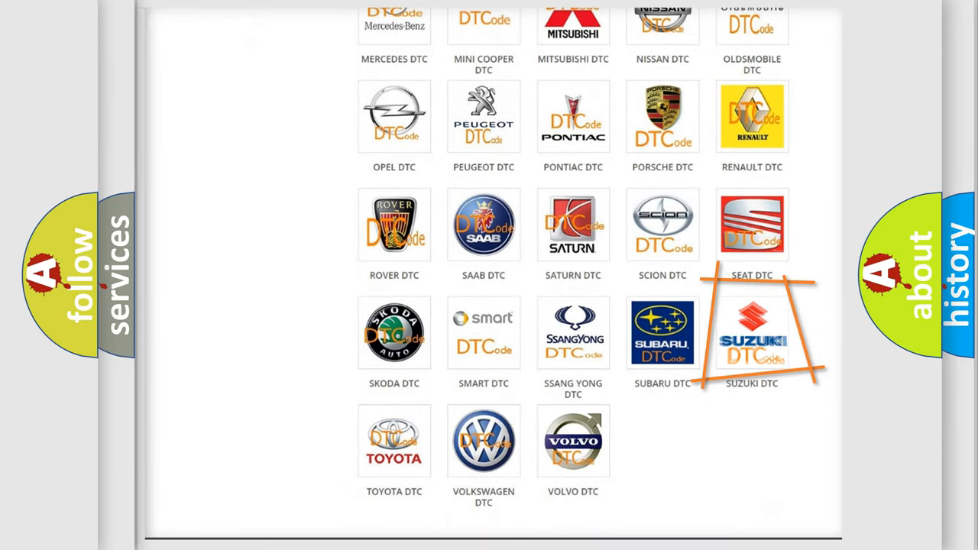